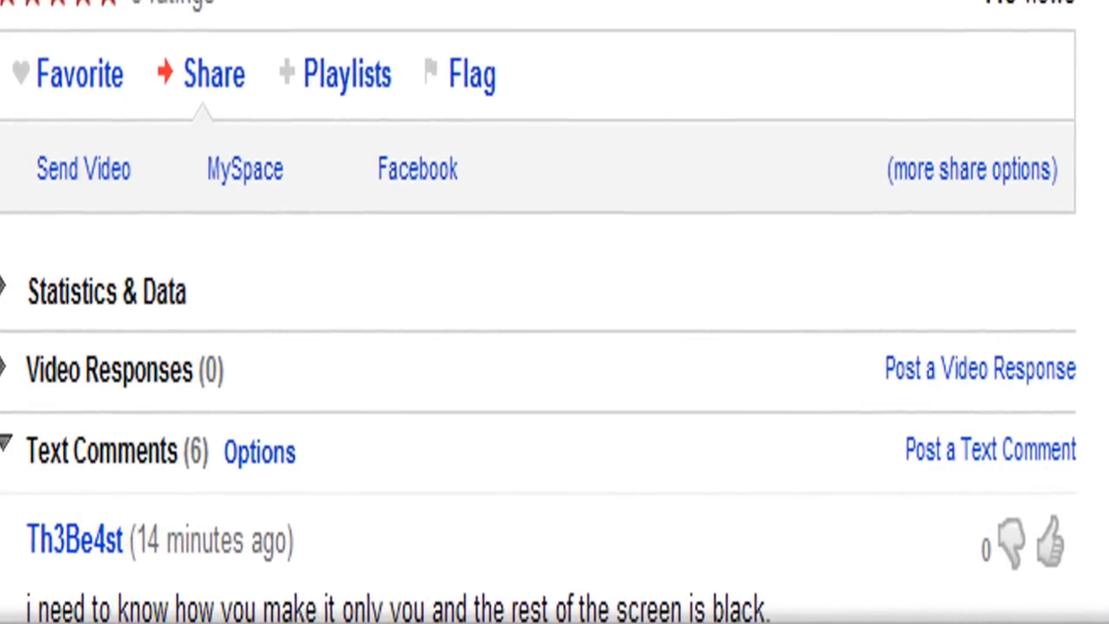
- Enter the portal from the inventory and walk the character through the house onto plain grass
scroll("down", 3)
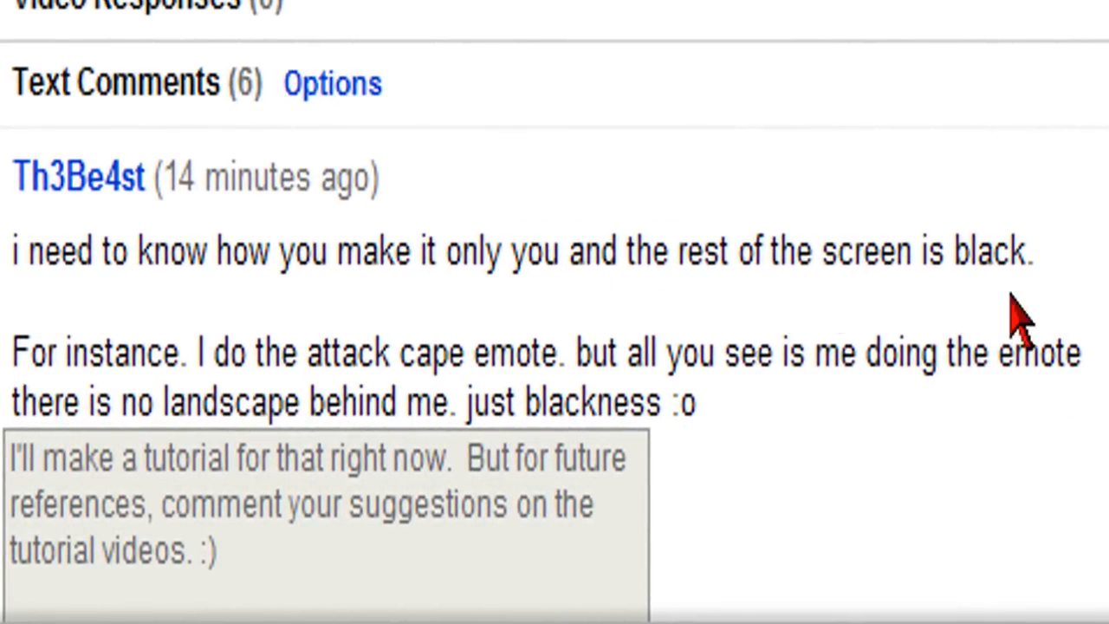
scroll("down", 3)
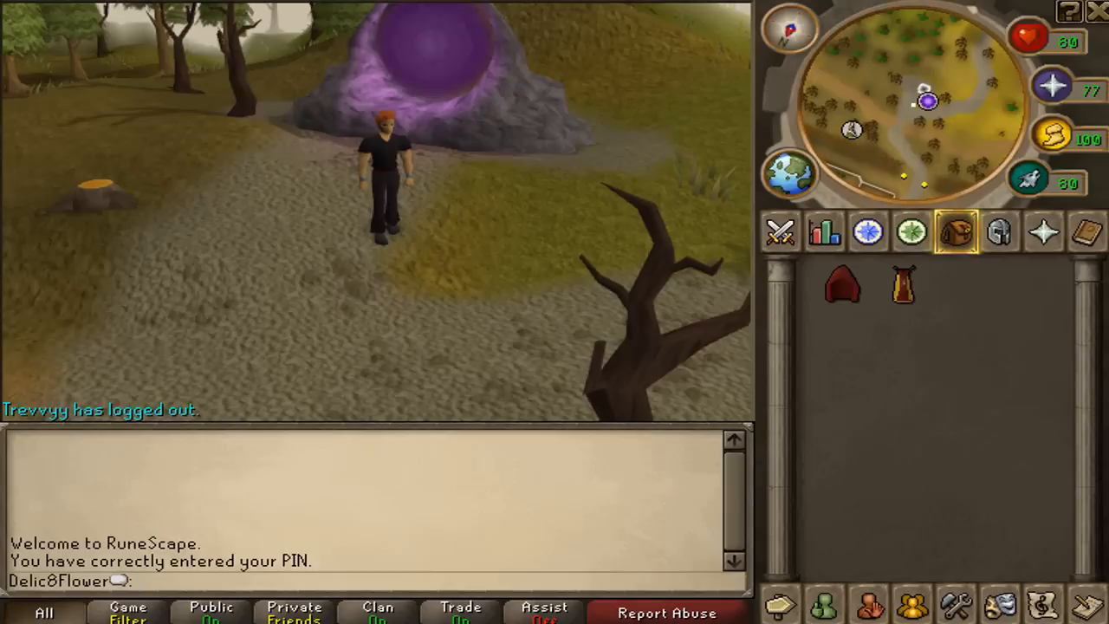
mouse_move(421, 308)
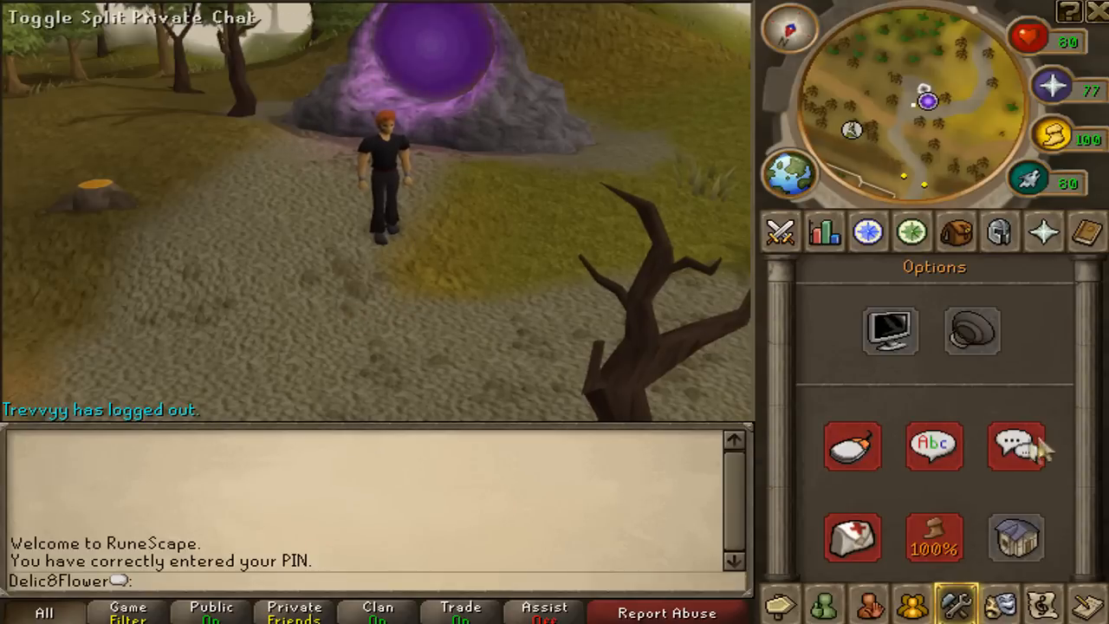
left_click(957, 231)
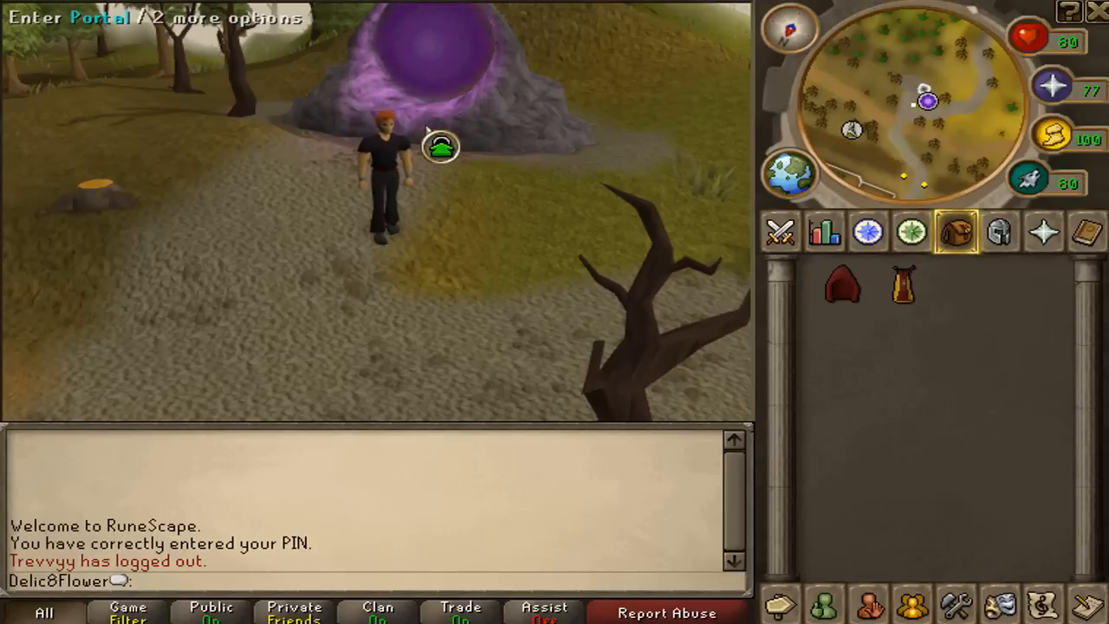
right_click(442, 147)
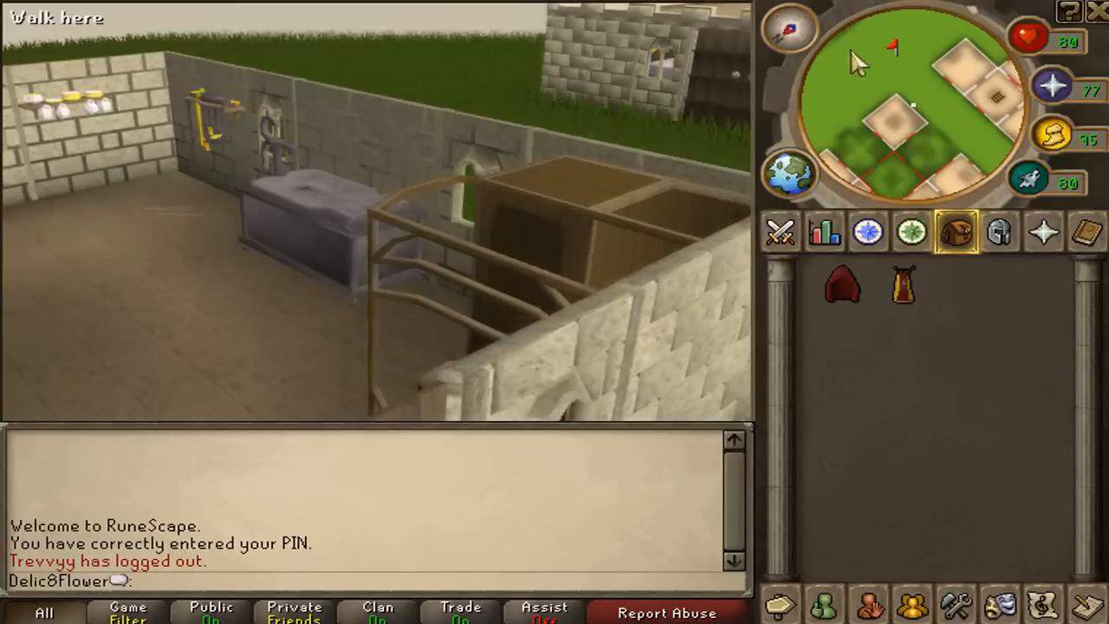
left_click(893, 86)
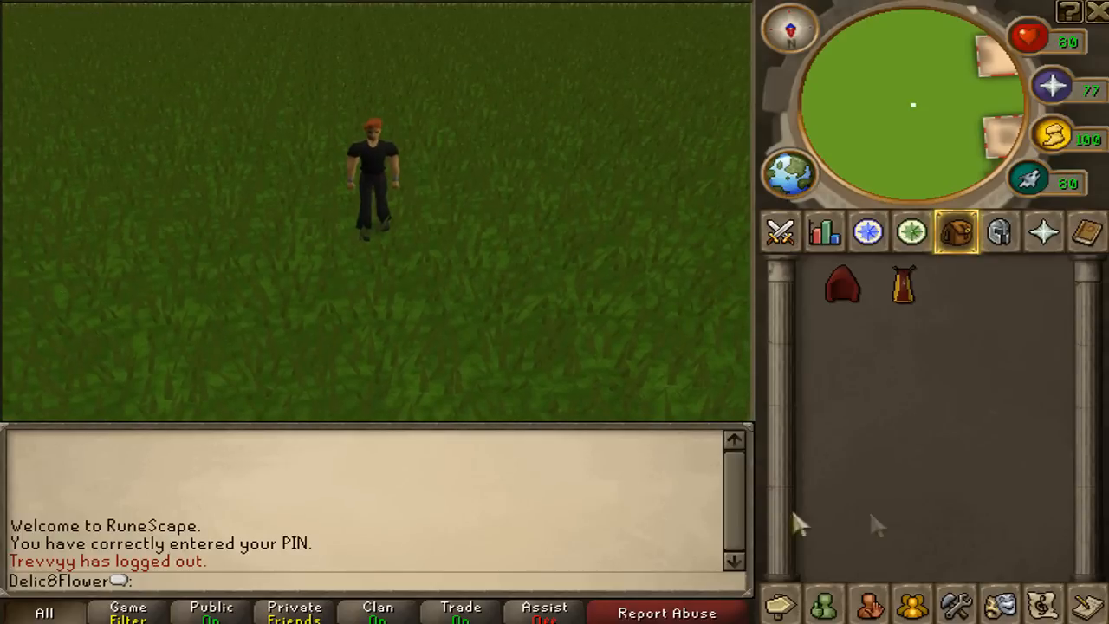
mouse_move(915, 381)
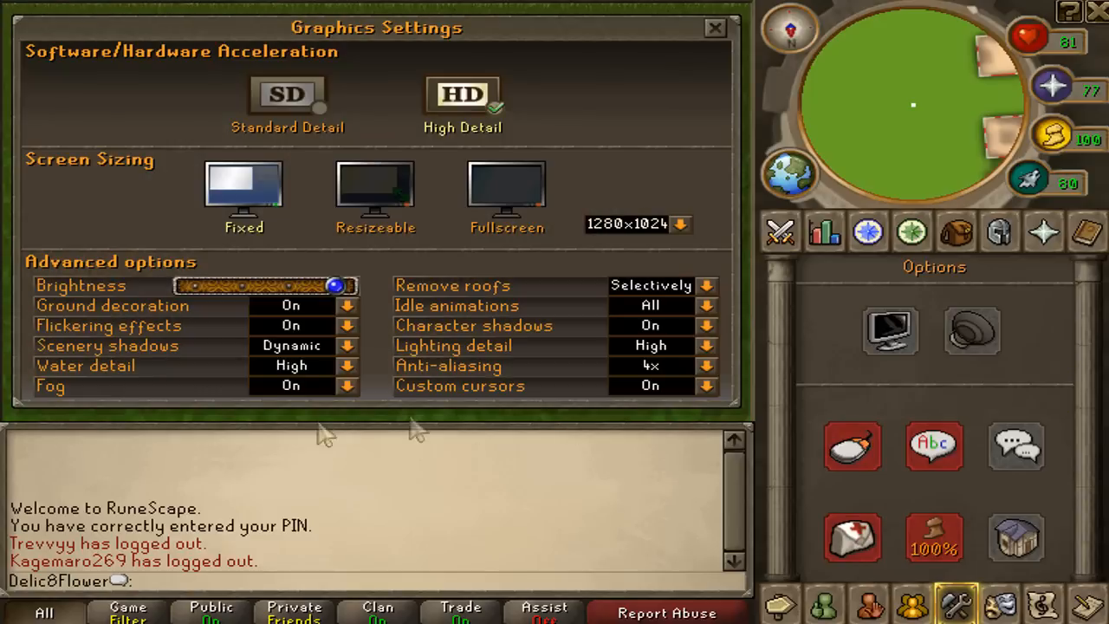
- Turn off Ground decoration in RuneScape's graphics settings
left_click(346, 305)
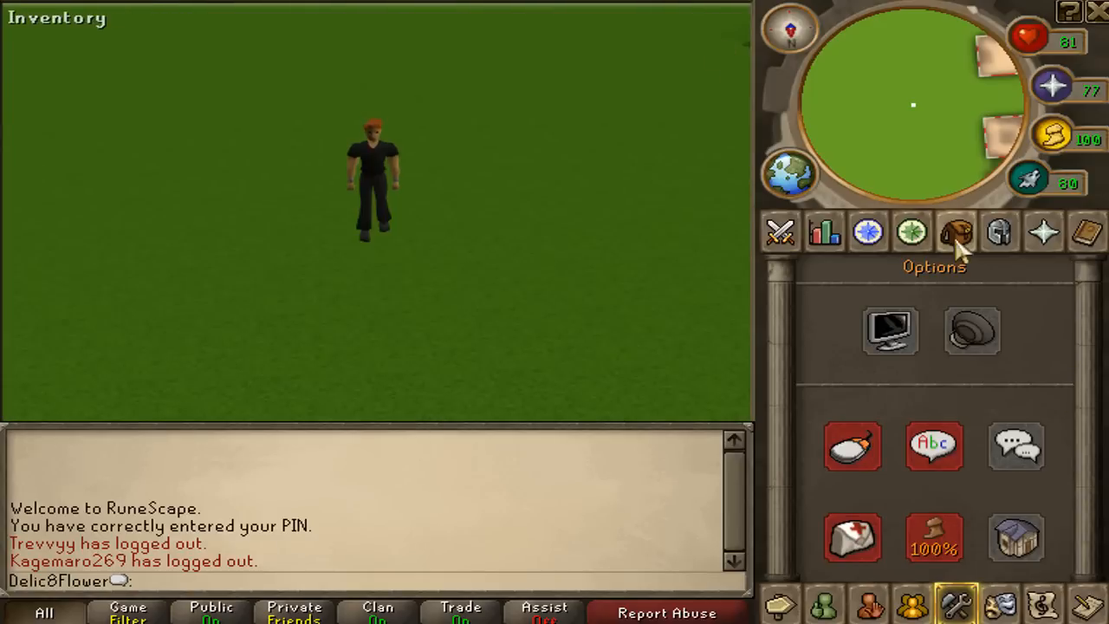
- Wear the Attack hood from the inventory, then log out of RuneScape
left_click(957, 231)
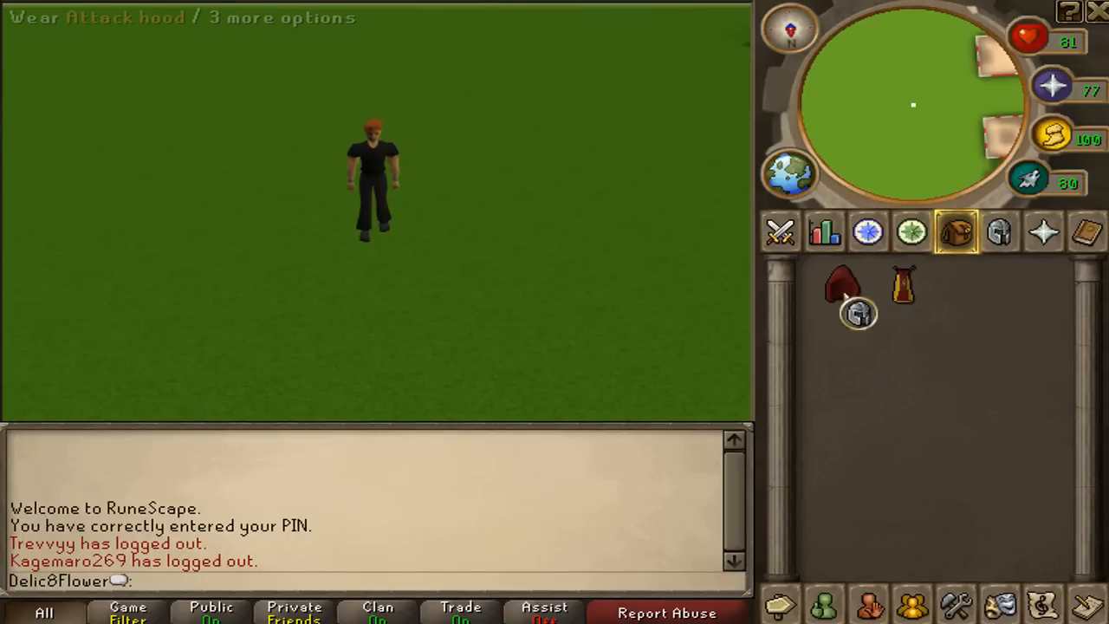
left_click(845, 286)
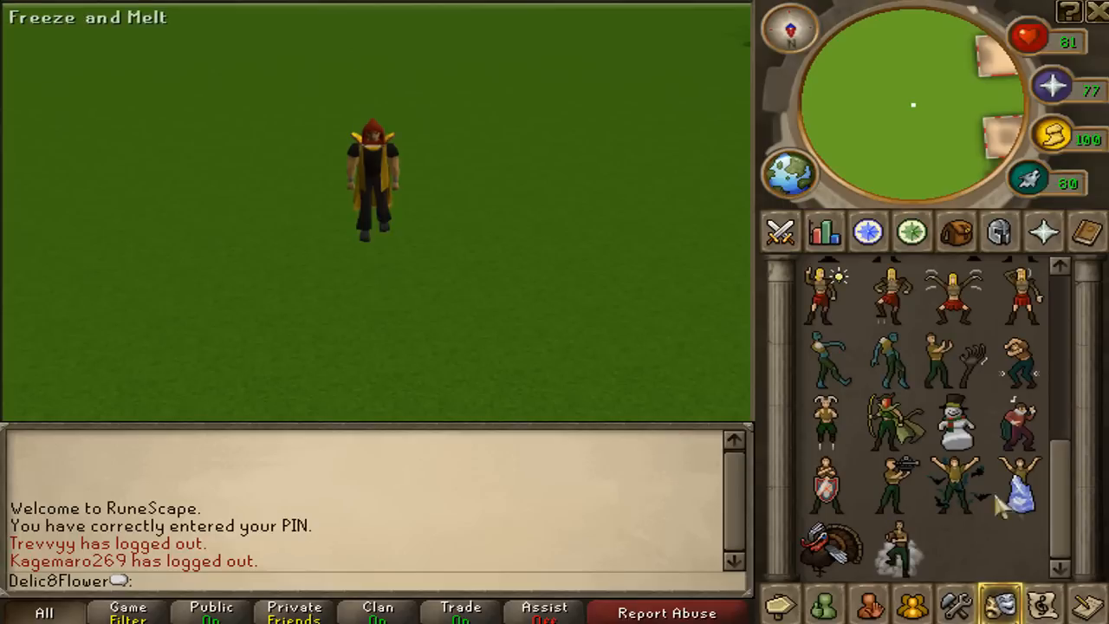
mouse_move(904, 433)
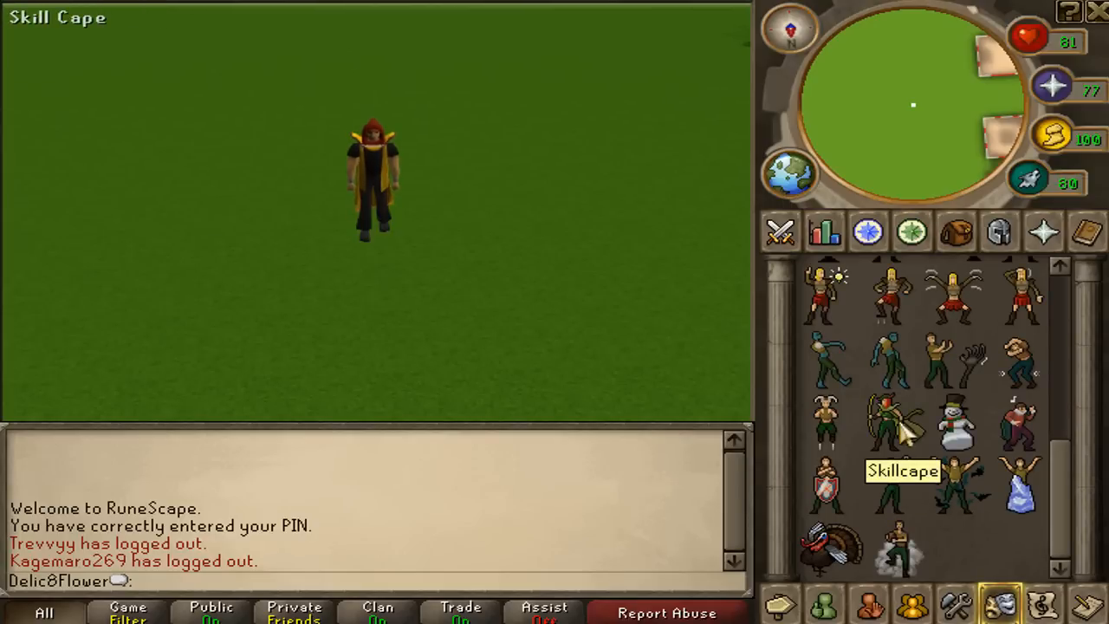
mouse_move(979, 542)
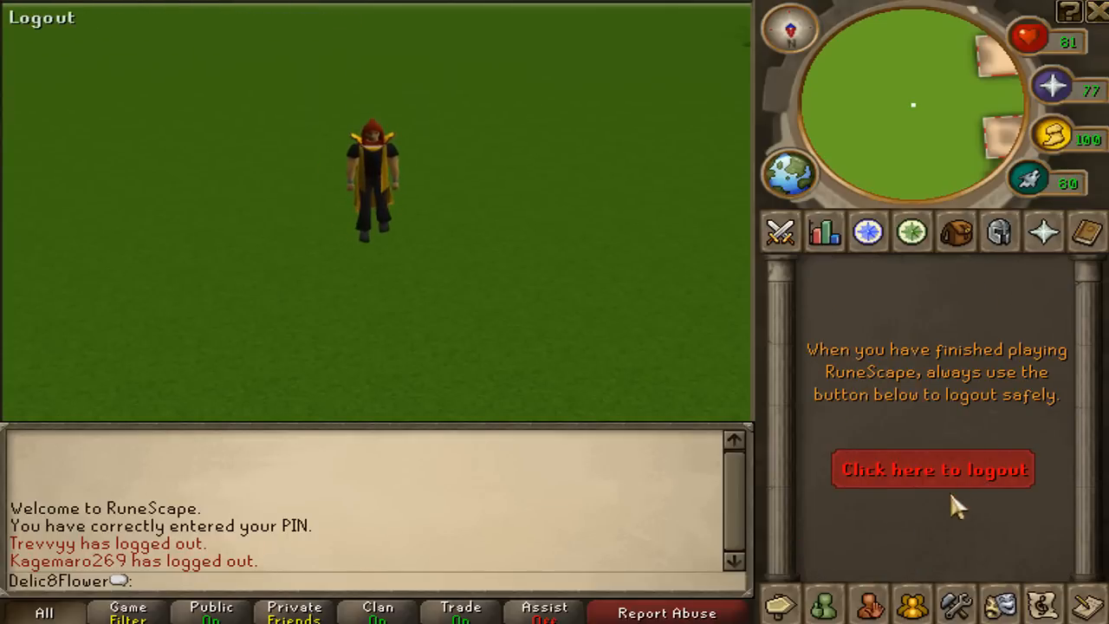
left_click(934, 469)
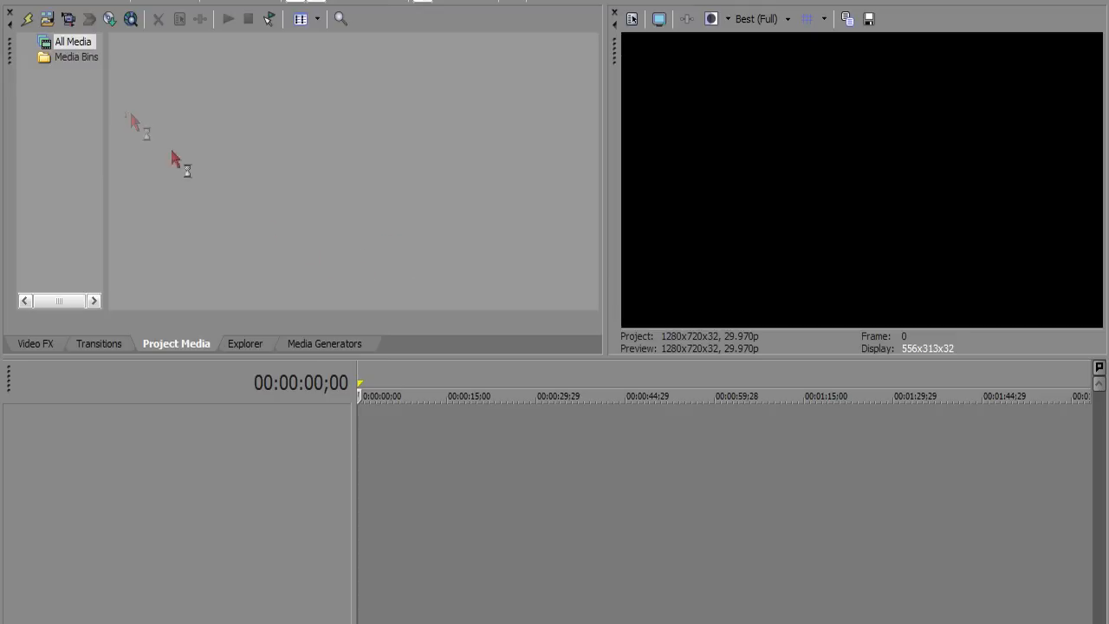
- Import GreenScreen.avi from the Vegas Tutorials folder and drag it onto the timeline
left_click(47, 18)
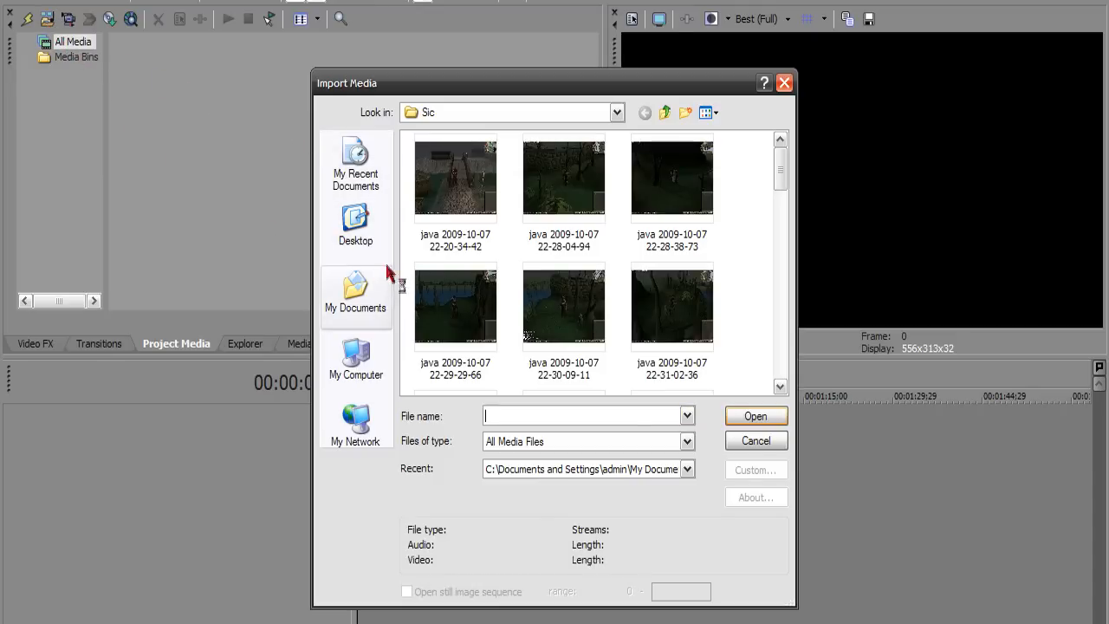
left_click(664, 113)
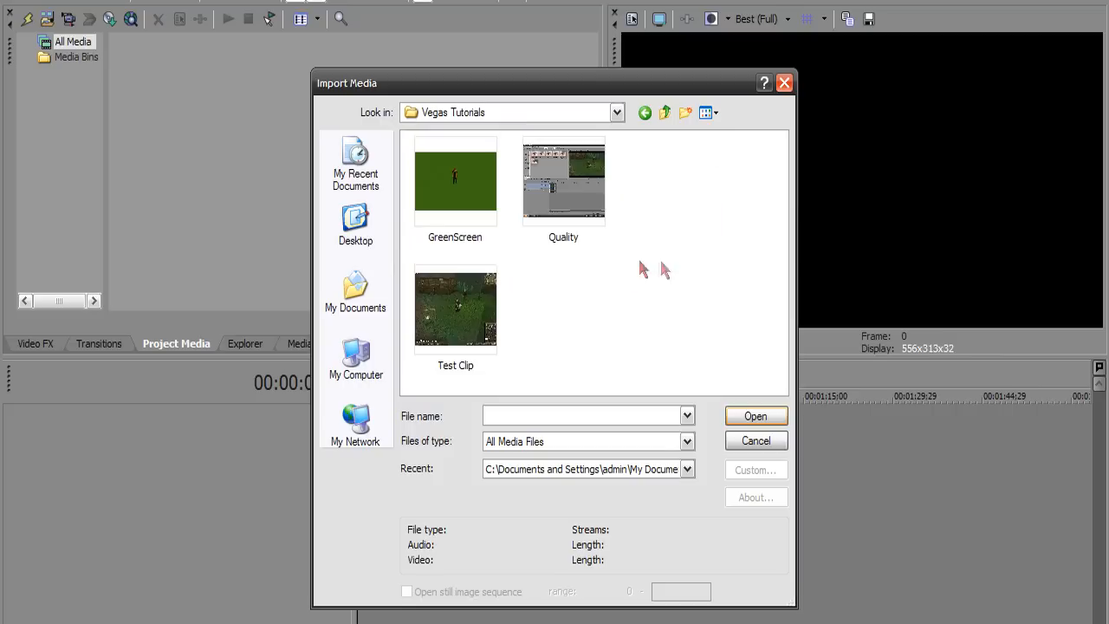
double_click(455, 182)
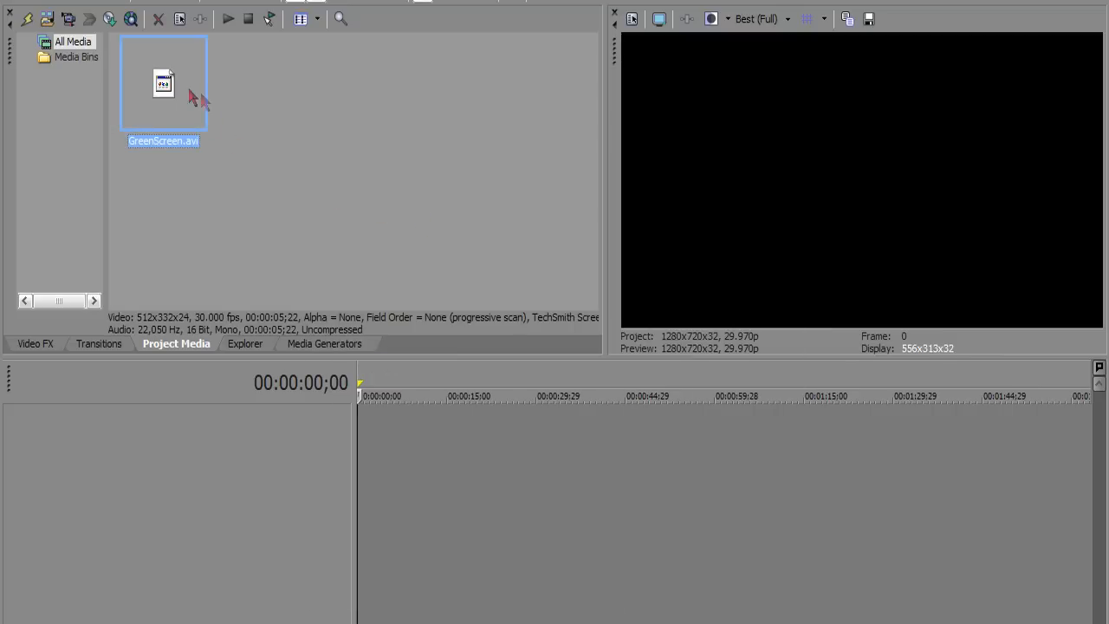
left_click_drag(163, 83, 376, 433)
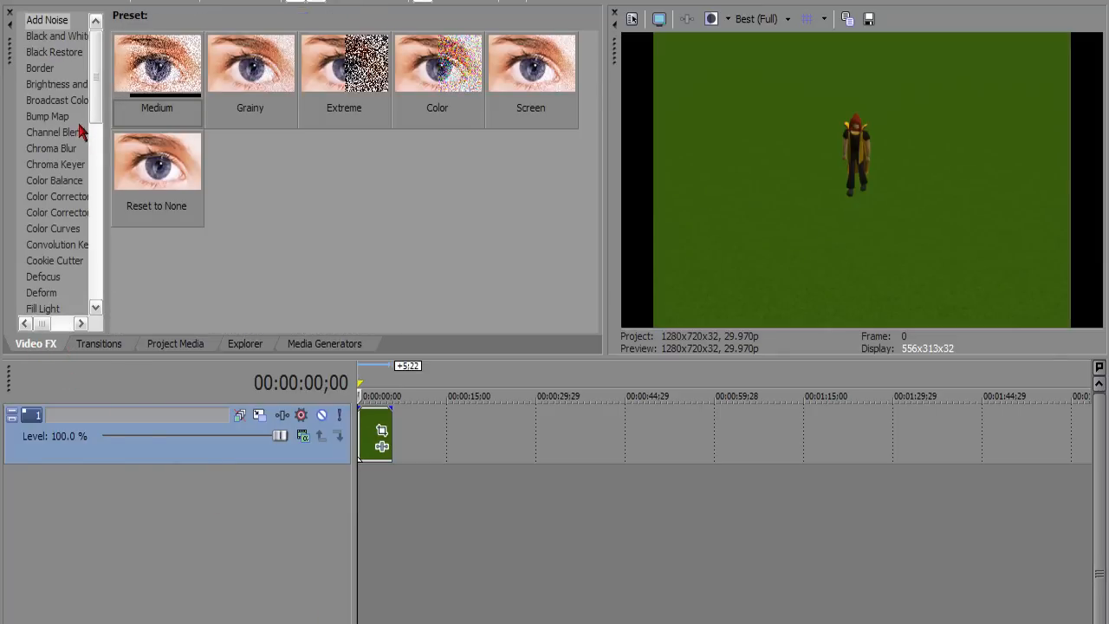
- Apply the Chroma Keyer's Green Screen preset from Video FX to the GreenScreen event
left_click(56, 164)
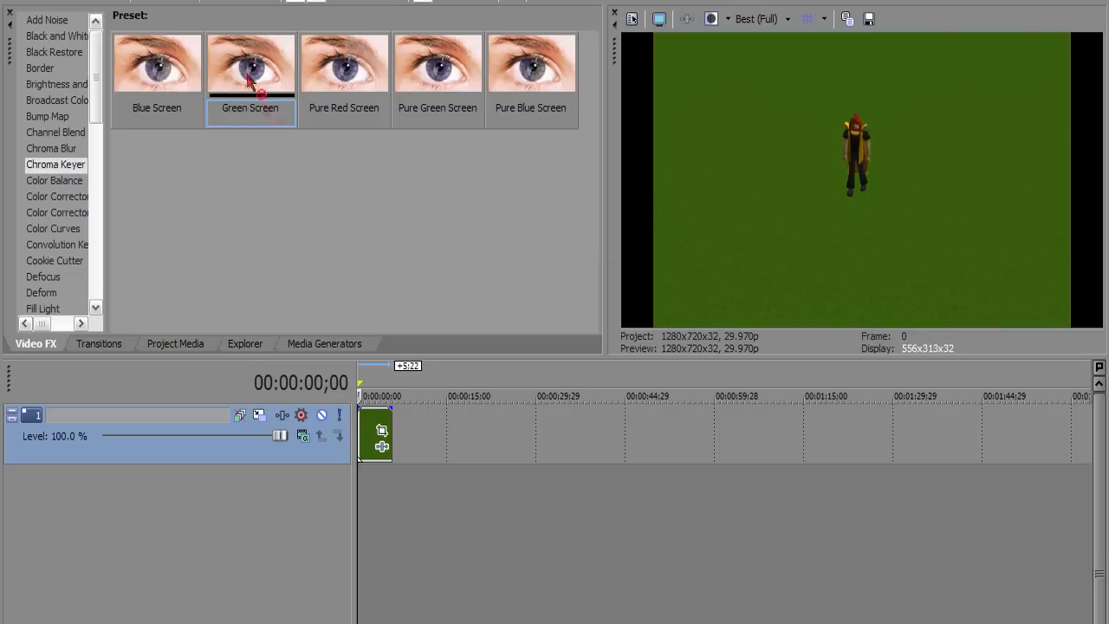
double_click(250, 64)
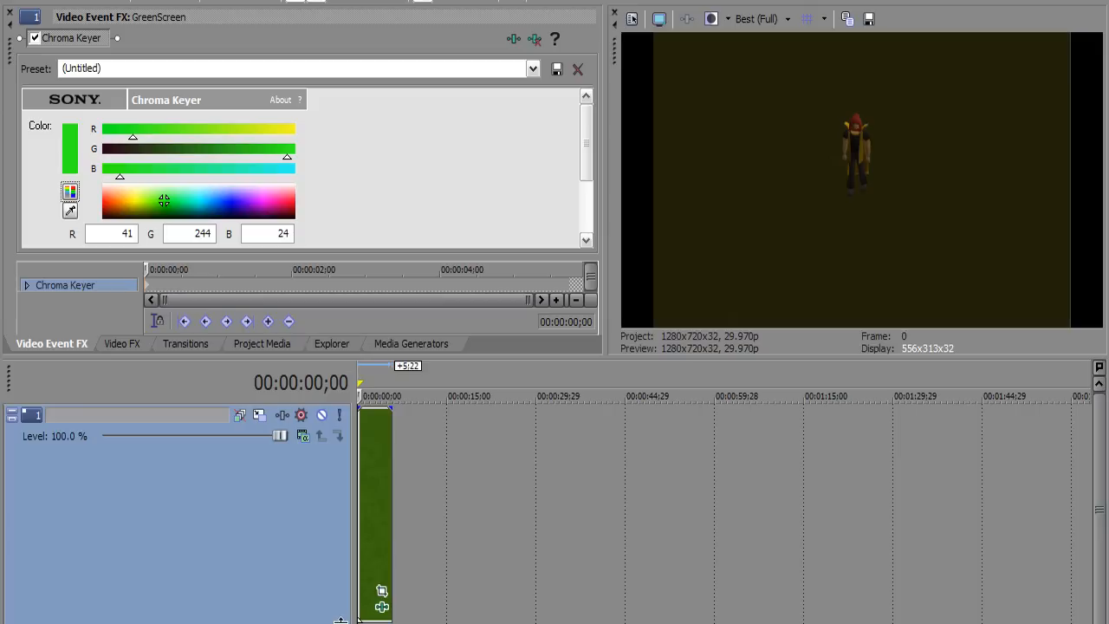
mouse_move(408, 551)
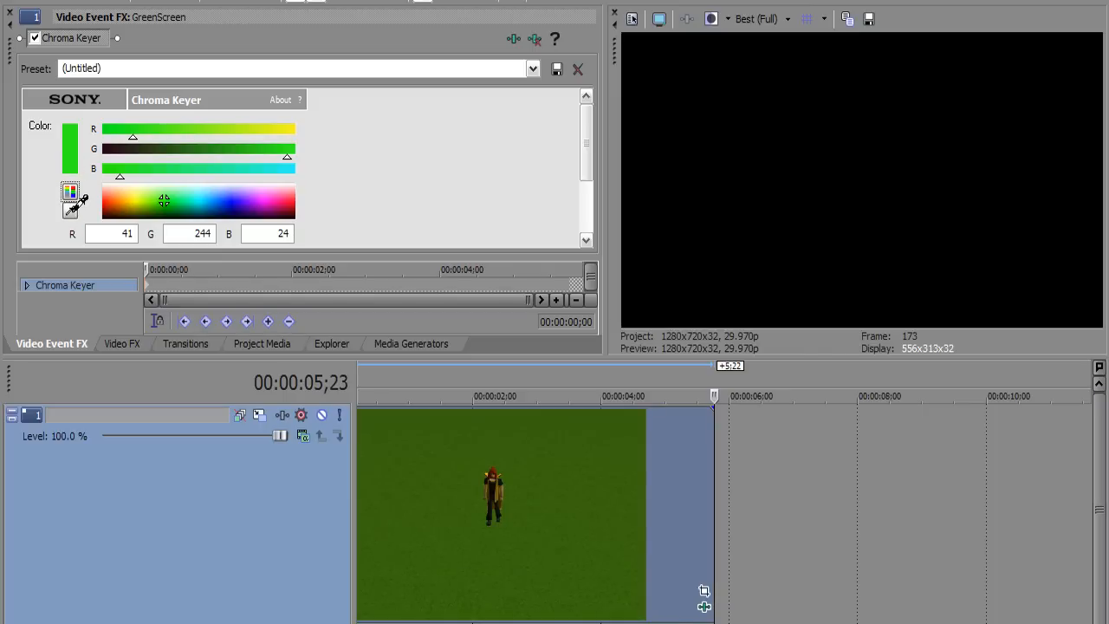
mouse_move(364, 405)
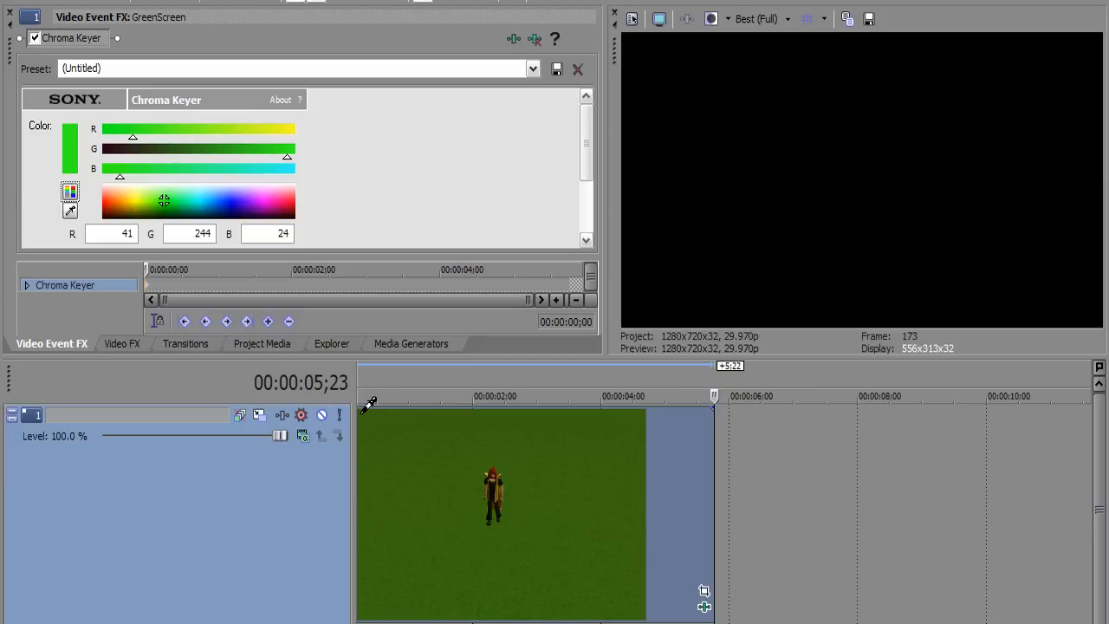
mouse_move(646, 600)
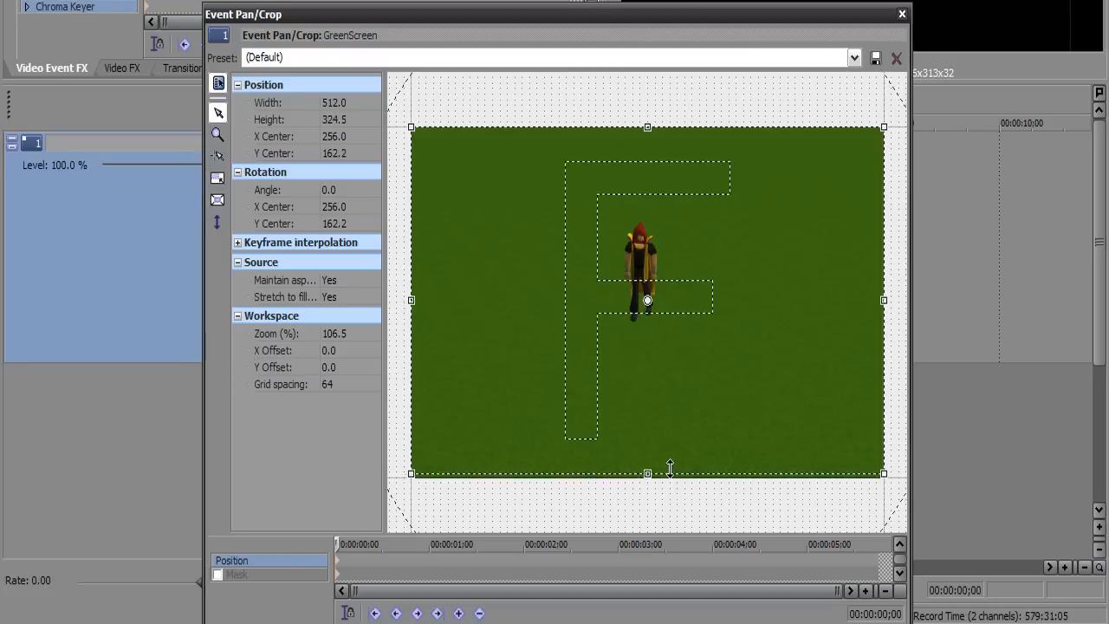
- Shorten the clip's pan/crop frame from the bottom to 291.6 tall
left_click_drag(648, 473, 648, 434)
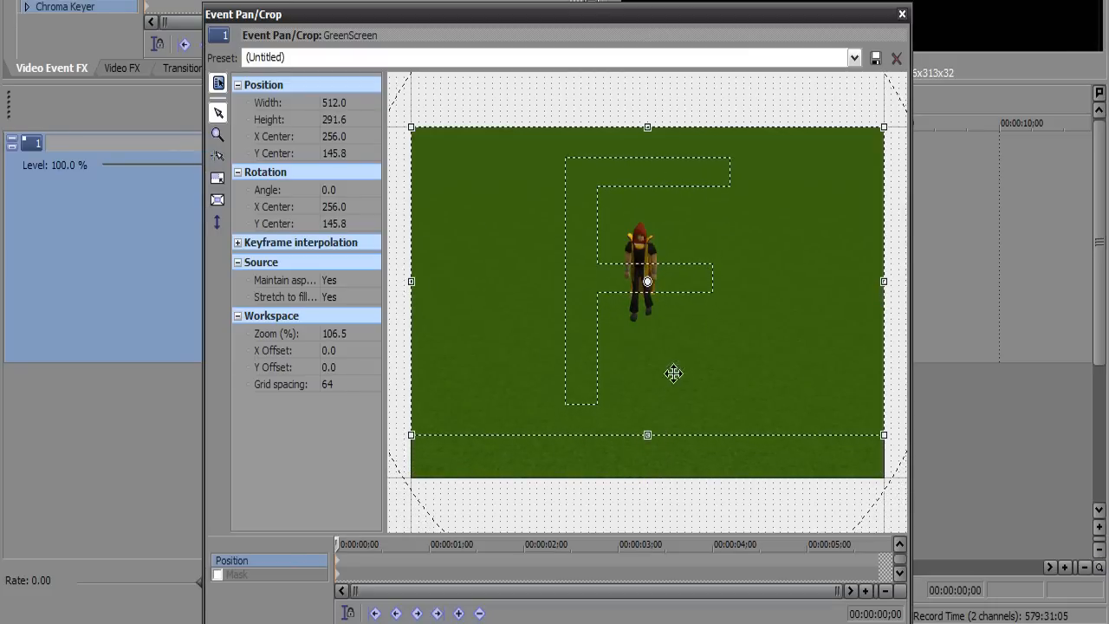
mouse_move(210, 236)
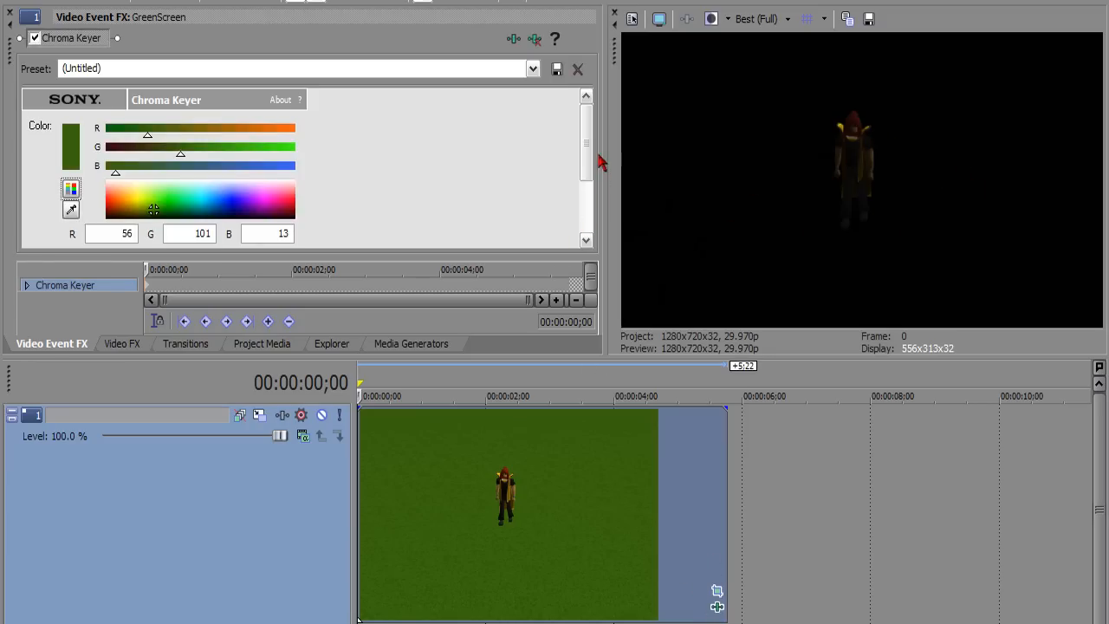
- Drag the Chroma Keyer High threshold slider down, settling at 0.666
scroll("down", 3)
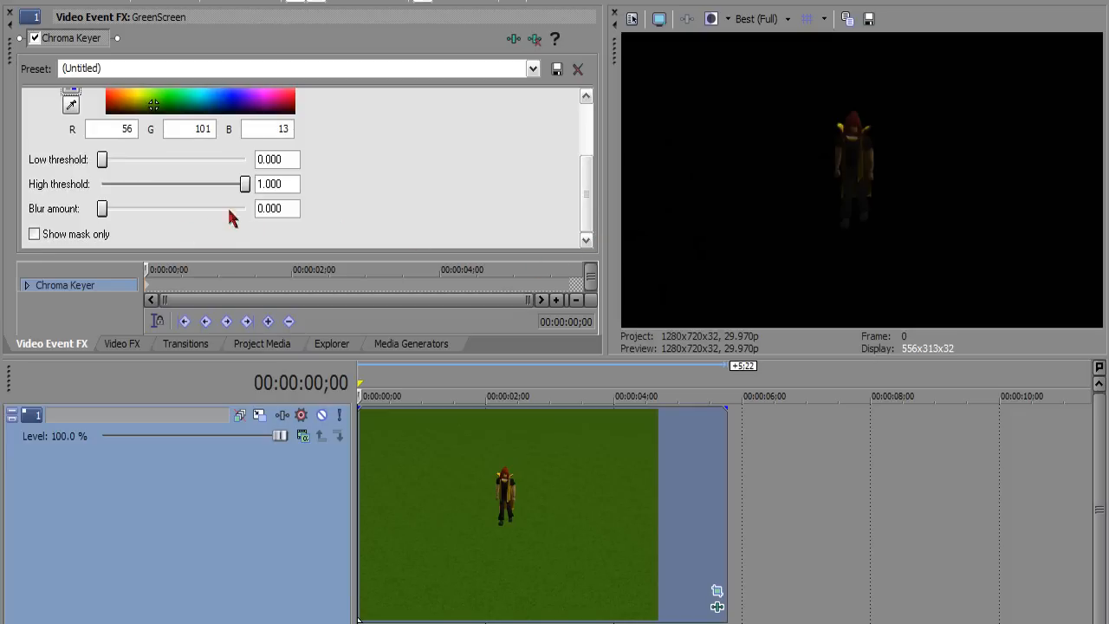
left_click_drag(246, 184, 156, 184)
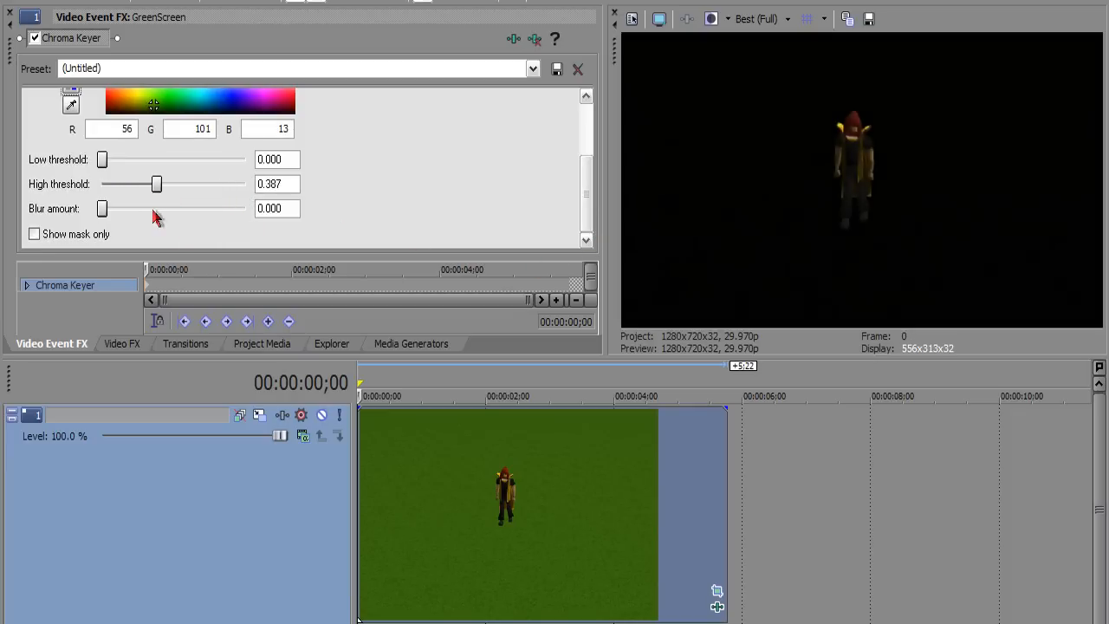
left_click_drag(156, 184, 154, 184)
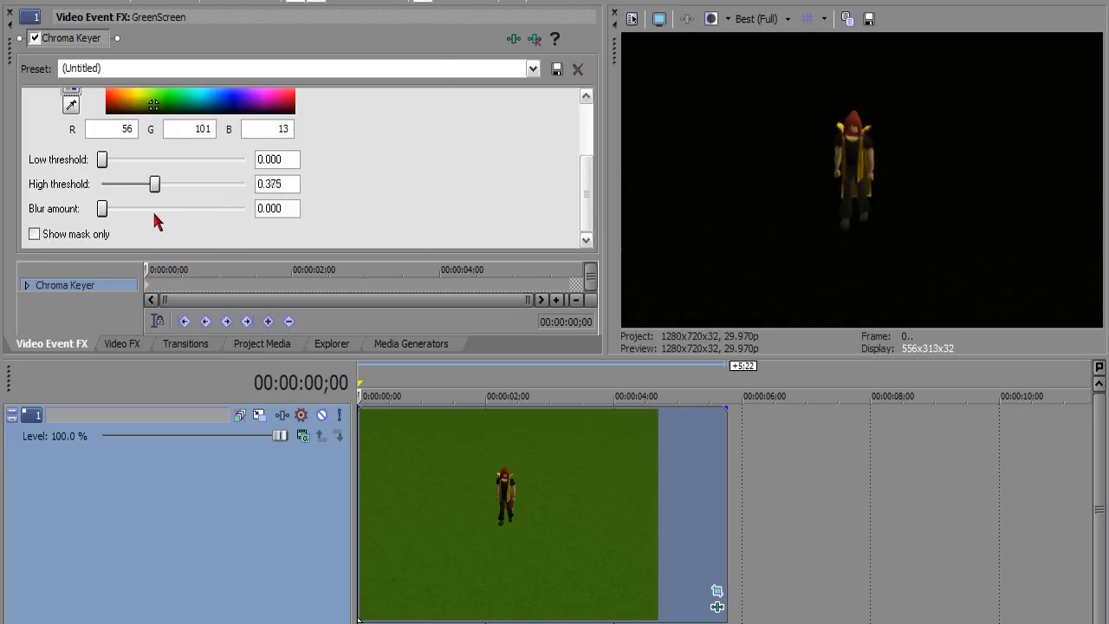
left_click_drag(155, 184, 189, 184)
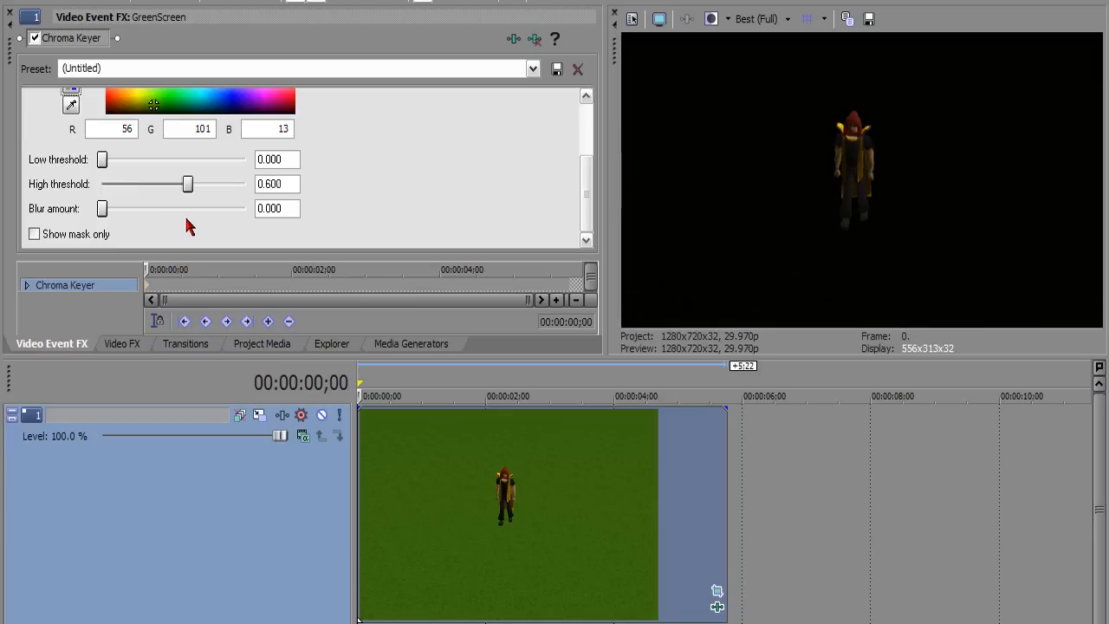
left_click_drag(189, 183, 196, 184)
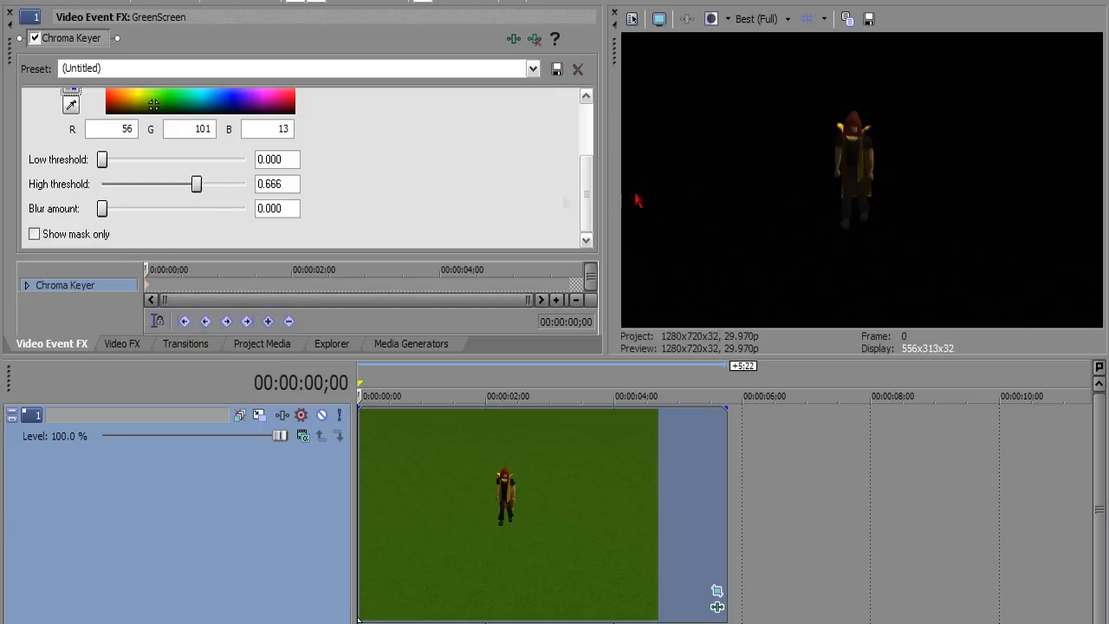
mouse_move(849, 212)
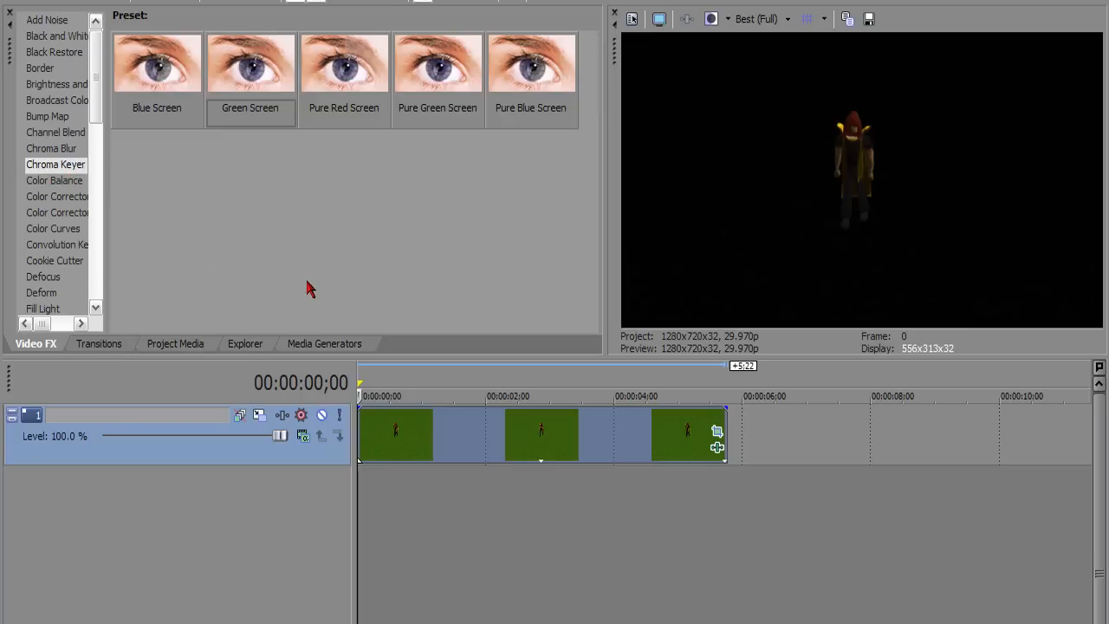
mouse_move(724, 468)
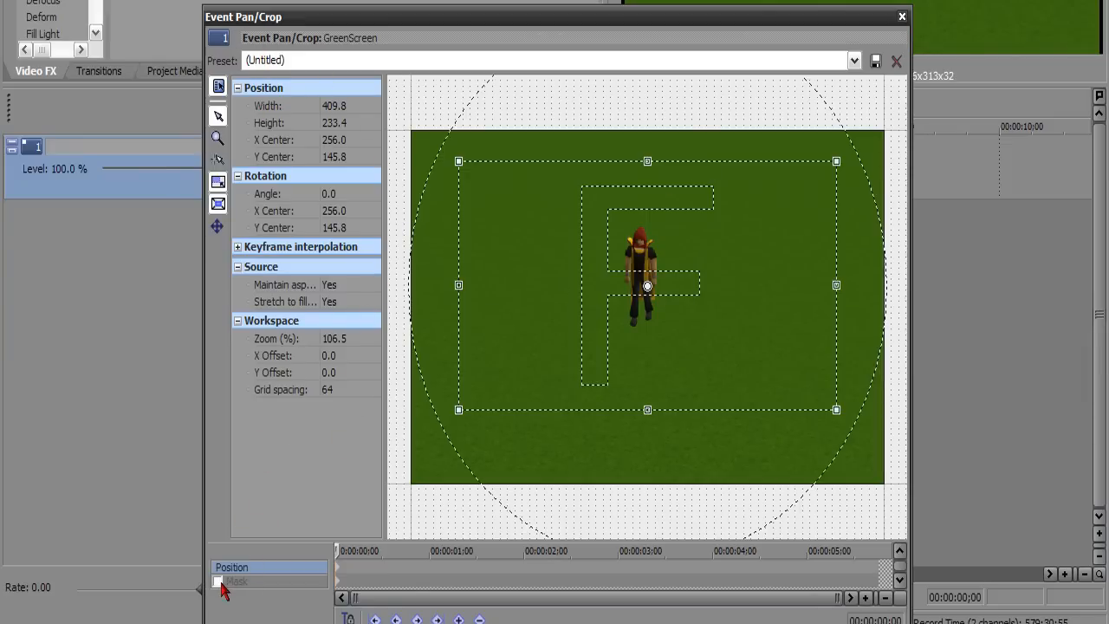
- Tick the Mask checkbox in Event Pan/Crop and close the window
left_click(218, 580)
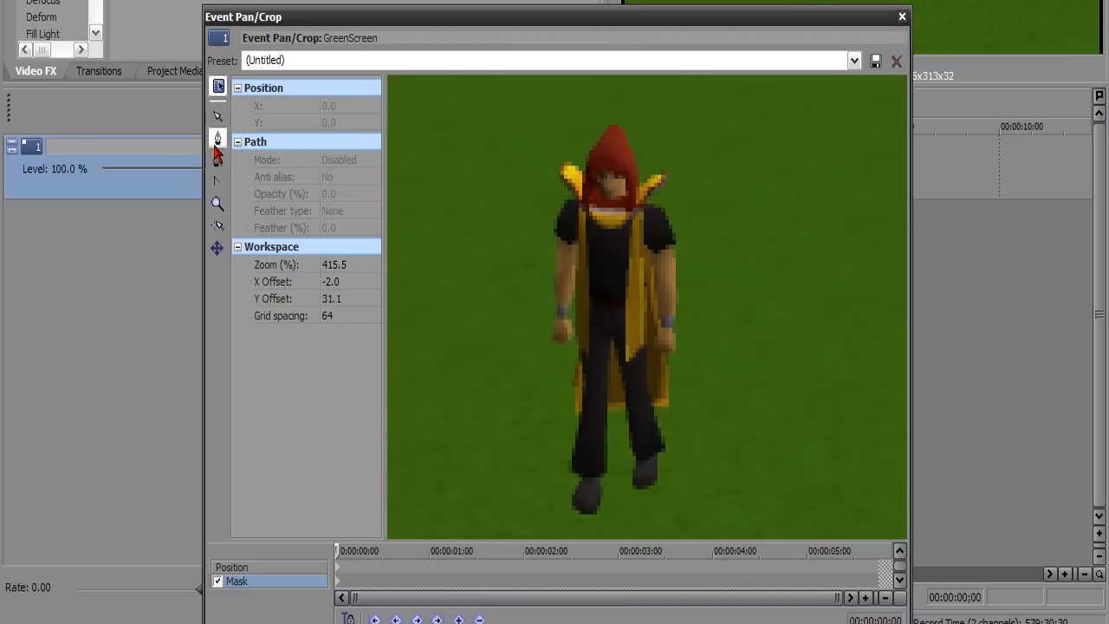
mouse_move(595, 522)
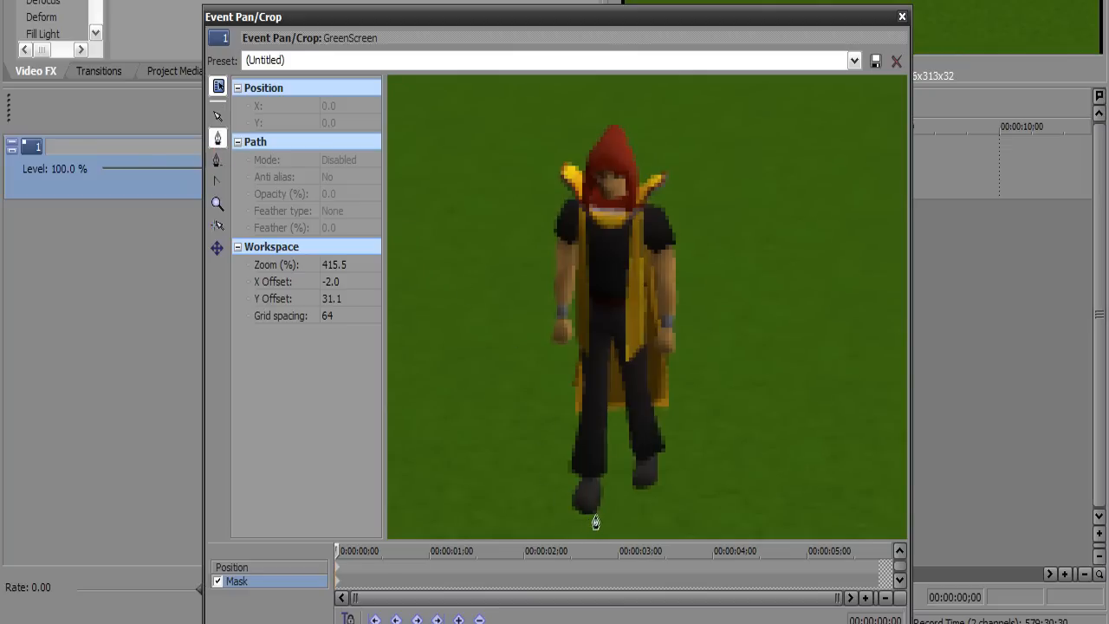
mouse_move(604, 448)
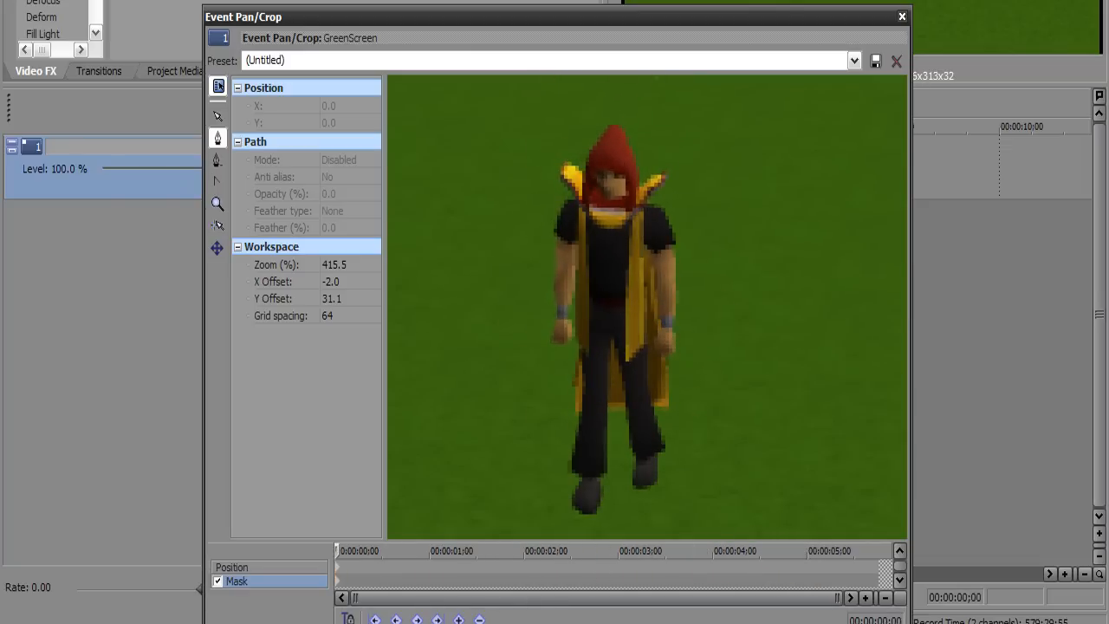
left_click(902, 16)
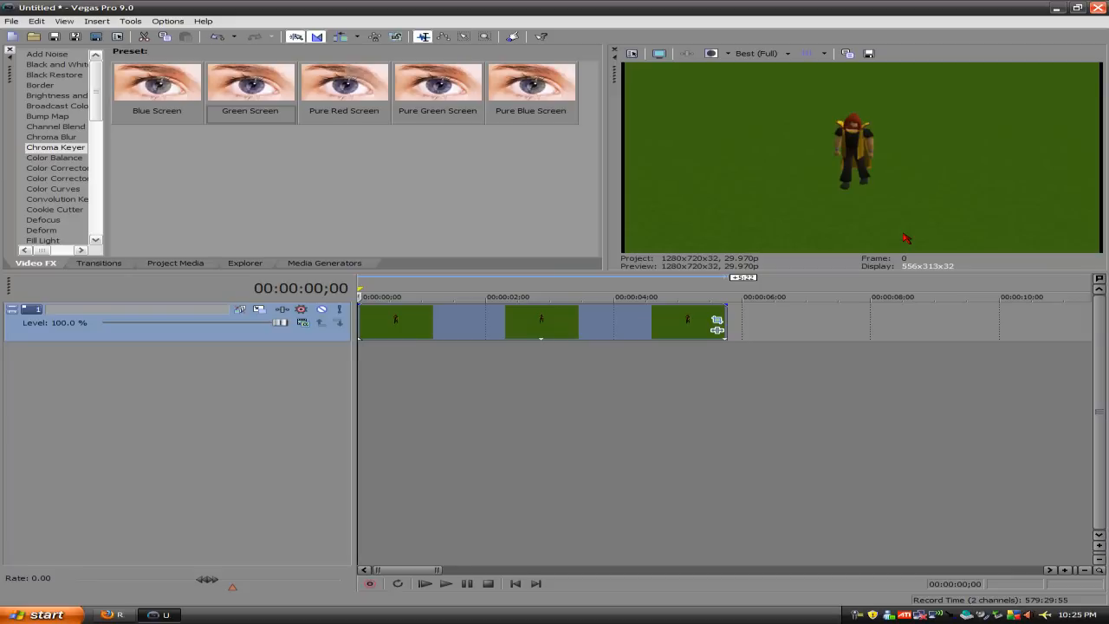